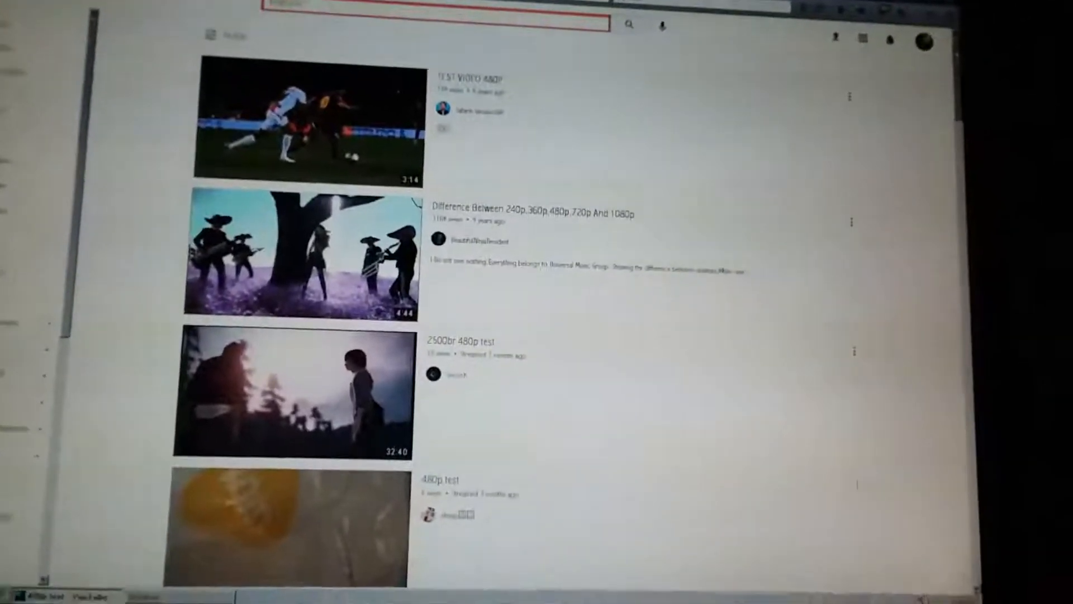
- Scroll down the YouTube results to reach the 480p hummingbird test video
{"action": "scroll", "scroll_direction": "down", "scroll_amount": 3}
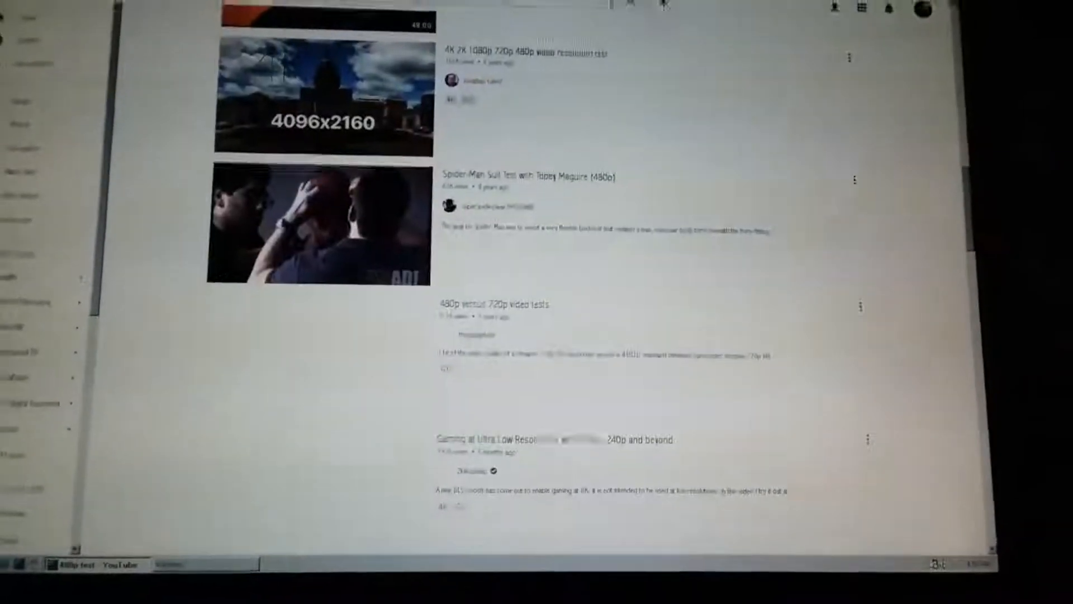
{"action": "scroll", "scroll_direction": "down", "scroll_amount": 3}
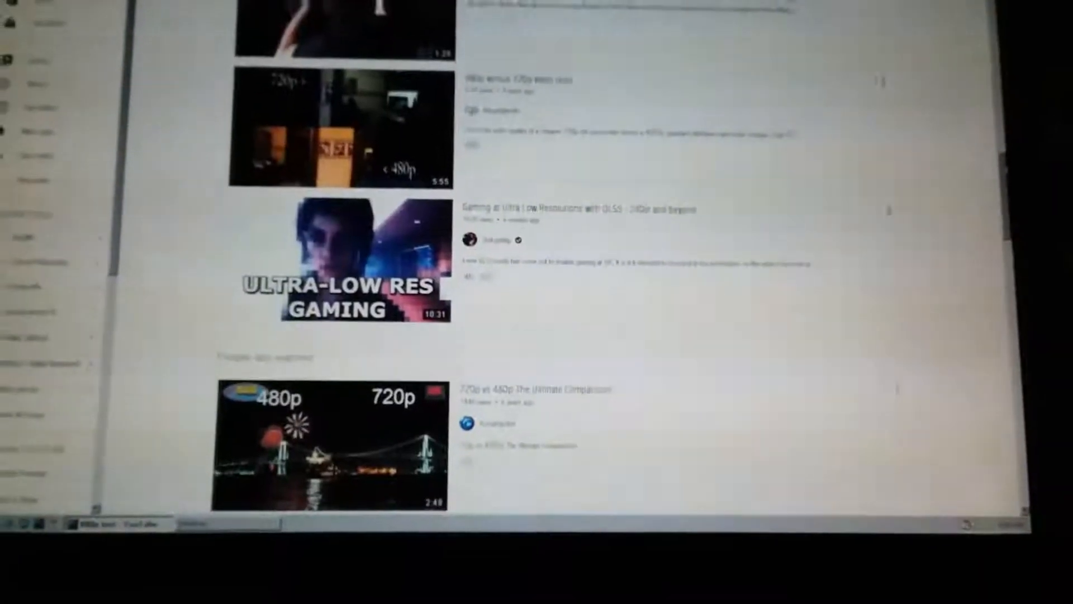
{"action": "scroll", "scroll_direction": "down", "scroll_amount": 3}
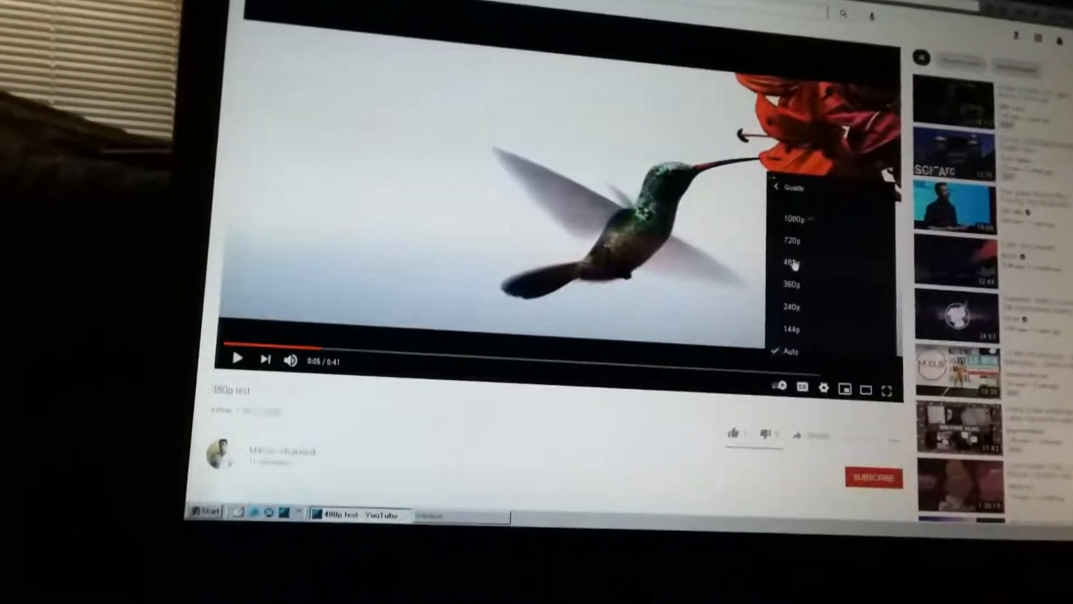
- Choose 480p in the player's Quality menu for the hummingbird video
{"action": "left_click", "coordinate": [791, 262]}
{"action": "type", "text": "royalty free"}
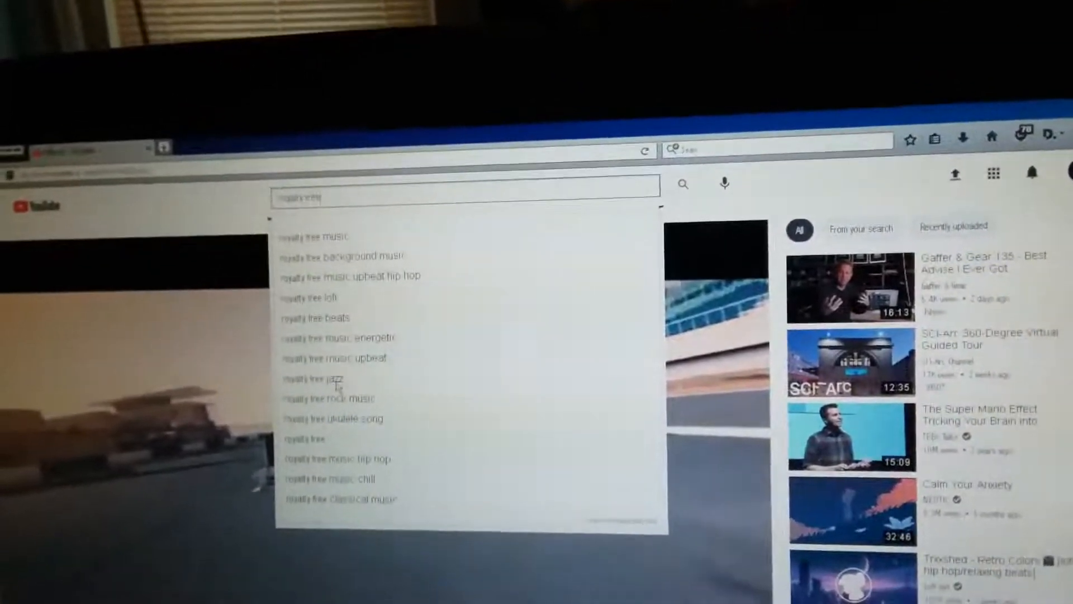
- Pick the 'royalty free' music suggestion from the YouTube search dropdown
{"action": "left_click", "coordinate": [316, 378]}
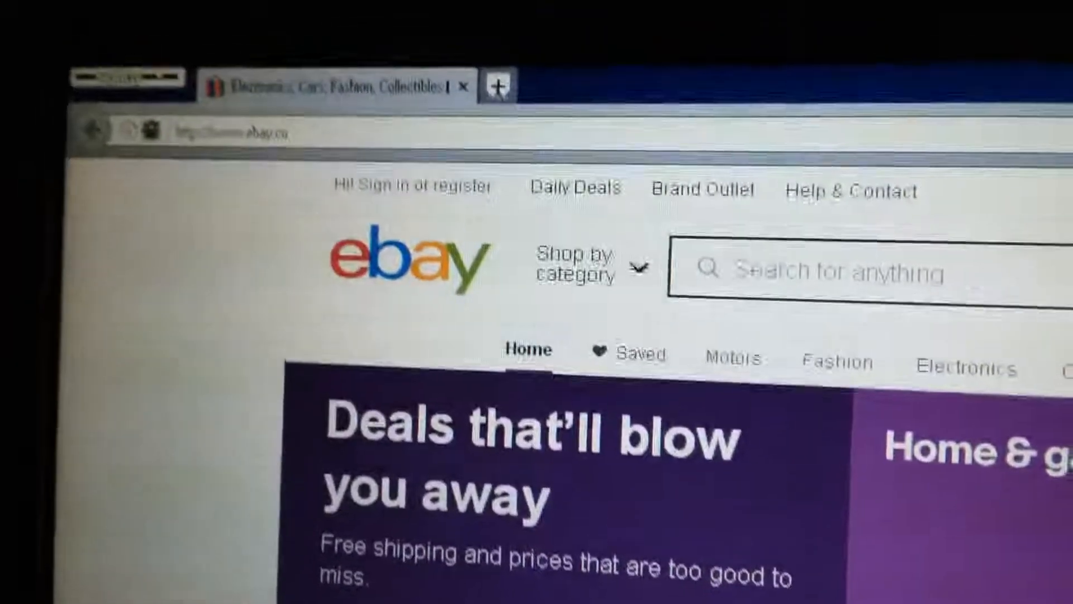
{"action": "scroll", "scroll_direction": "down", "scroll_amount": 3}
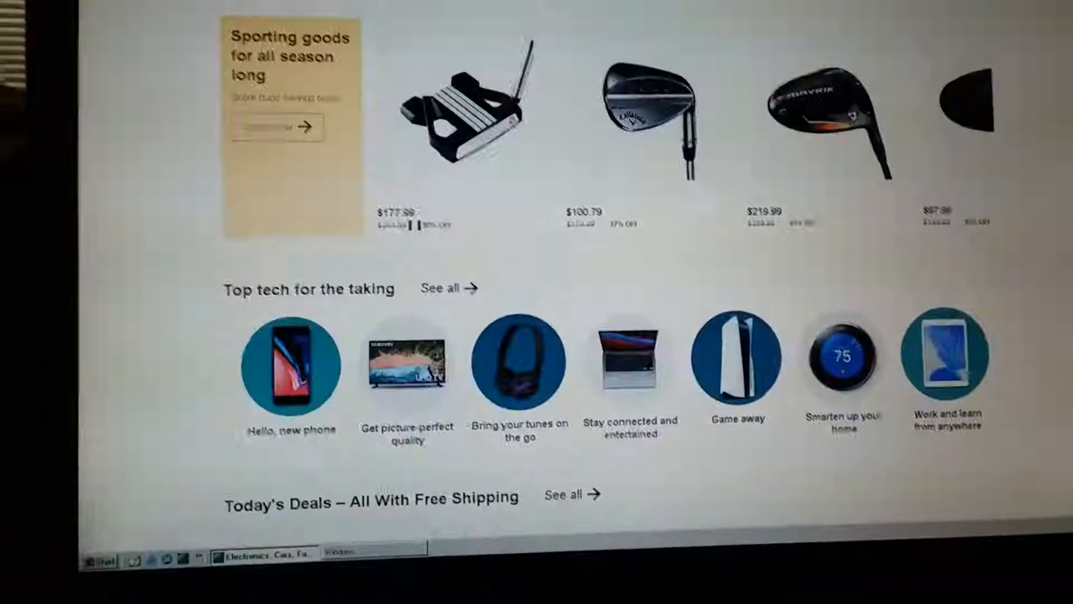
{"action": "scroll", "scroll_direction": "down", "scroll_amount": 3}
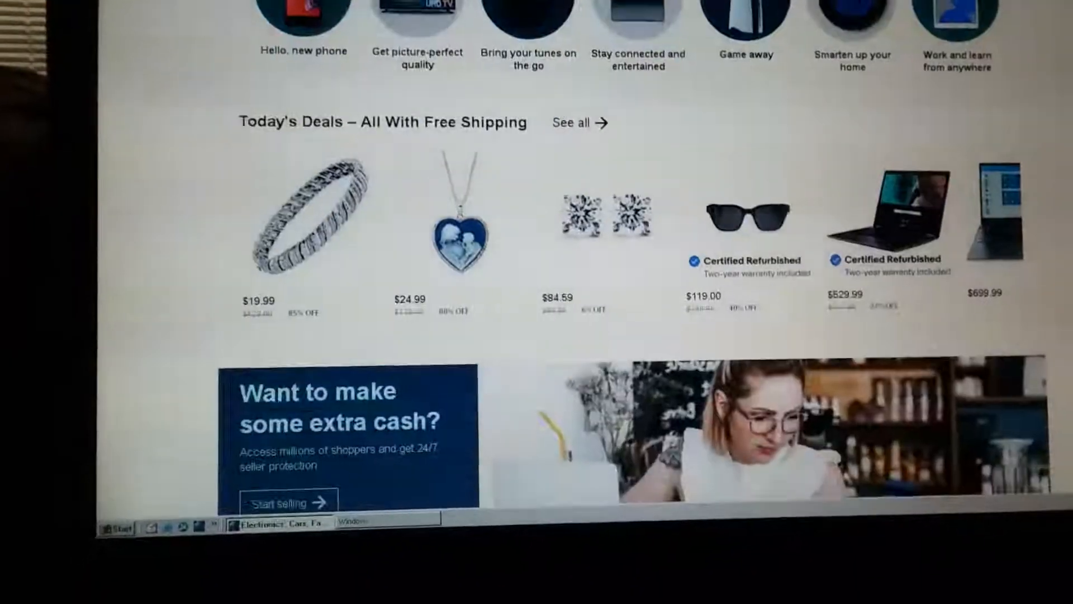
{"action": "scroll", "scroll_direction": "down", "scroll_amount": 3}
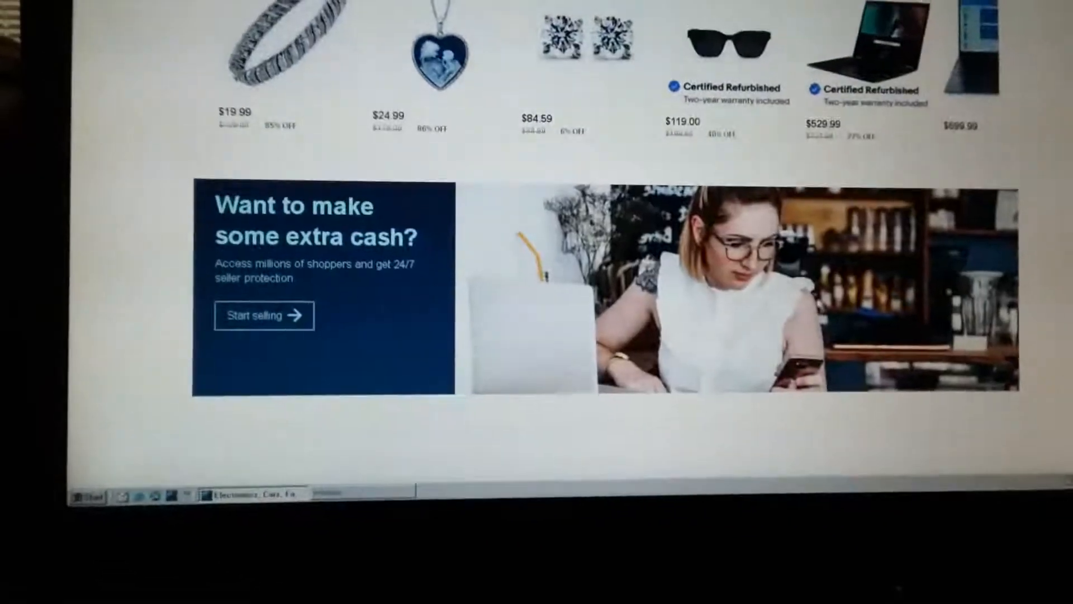
{"action": "scroll", "scroll_direction": "down", "scroll_amount": 3}
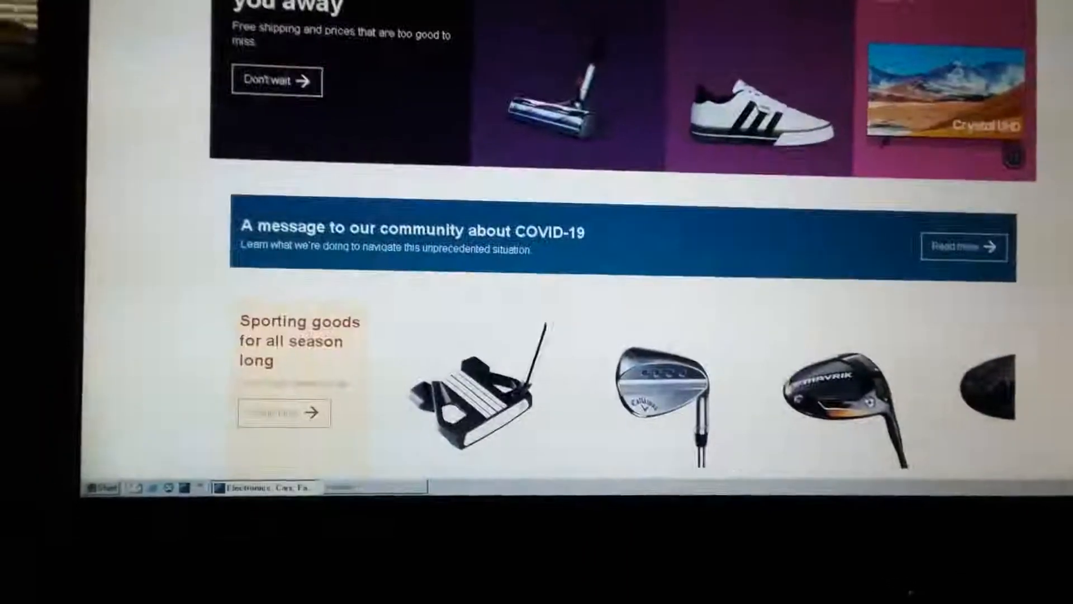
{"action": "left_click", "coordinate": [685, 173]}
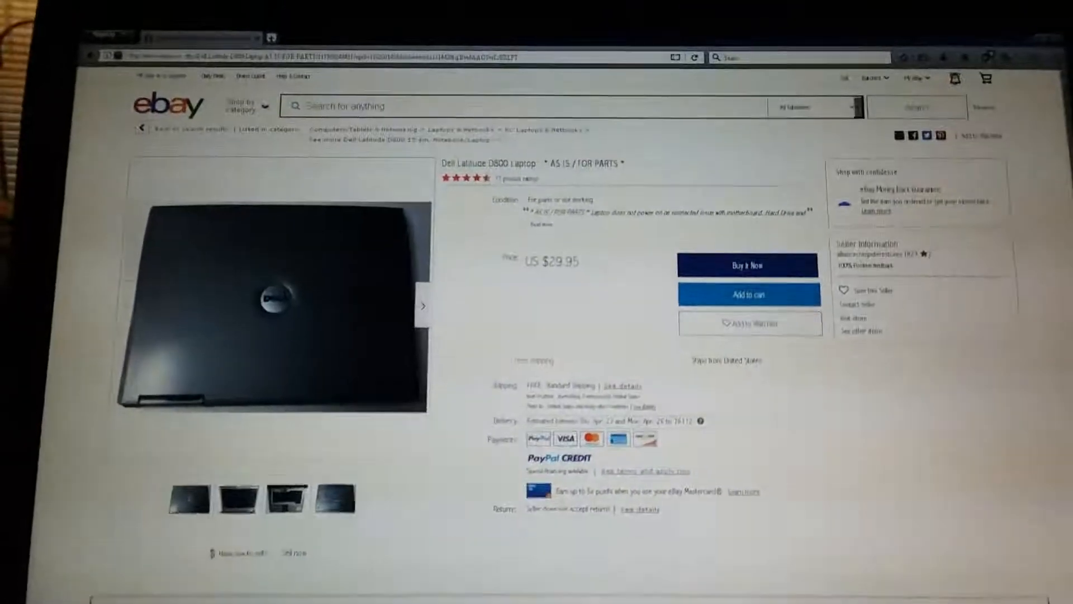
- Jump to the listing's Ratings and Reviews section showing the 4.3 average
{"action": "left_click", "coordinate": [280, 496]}
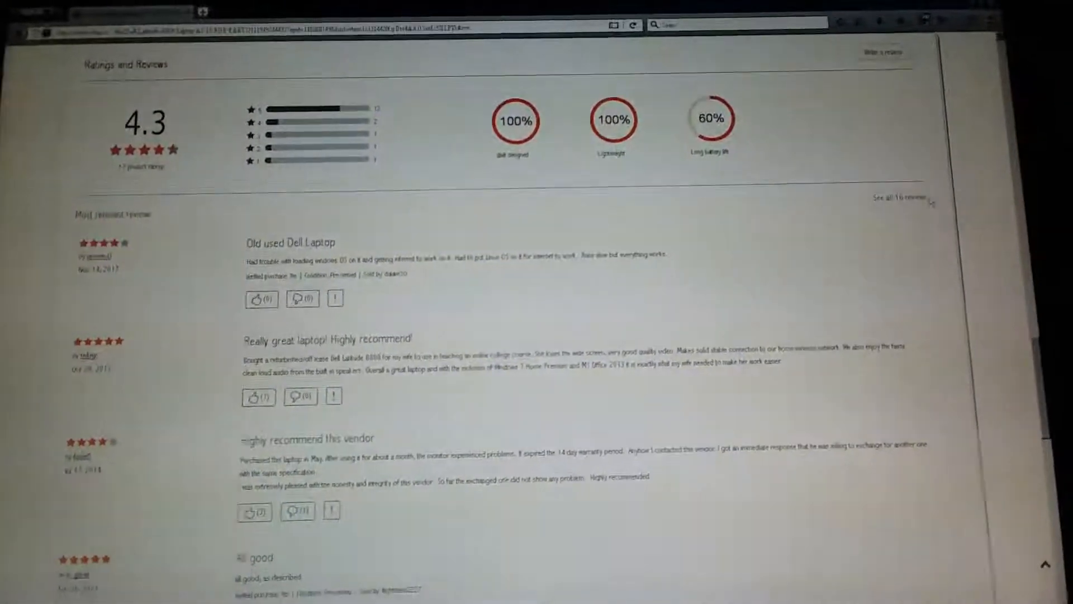
- Scroll down the Dell Latitude D800 Product Reviews page through its 16 reviews
{"action": "scroll", "scroll_direction": "down", "scroll_amount": 3}
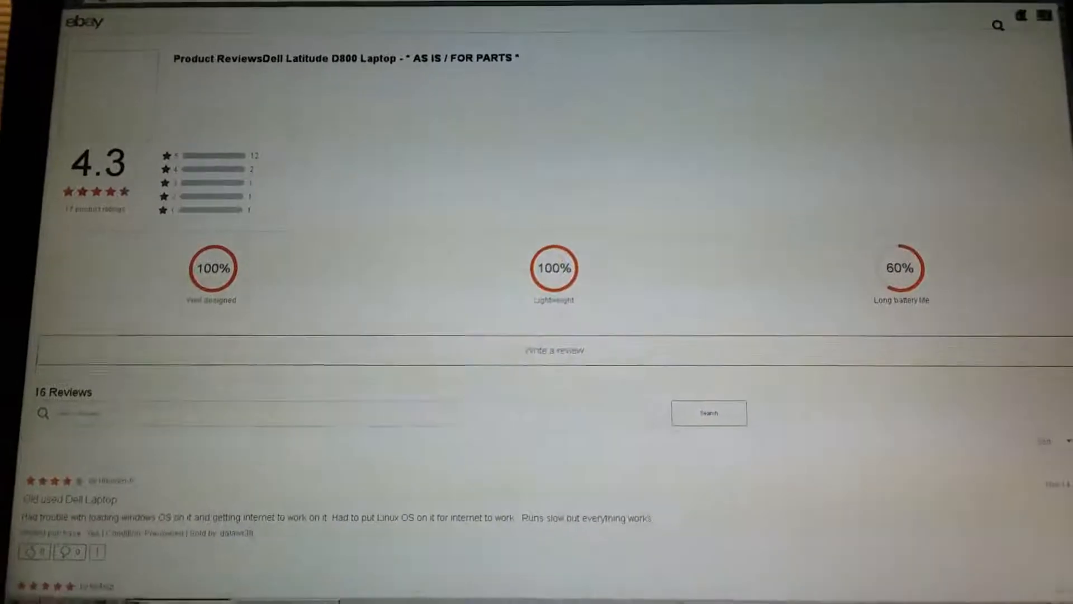
{"action": "scroll", "scroll_direction": "down", "scroll_amount": 3}
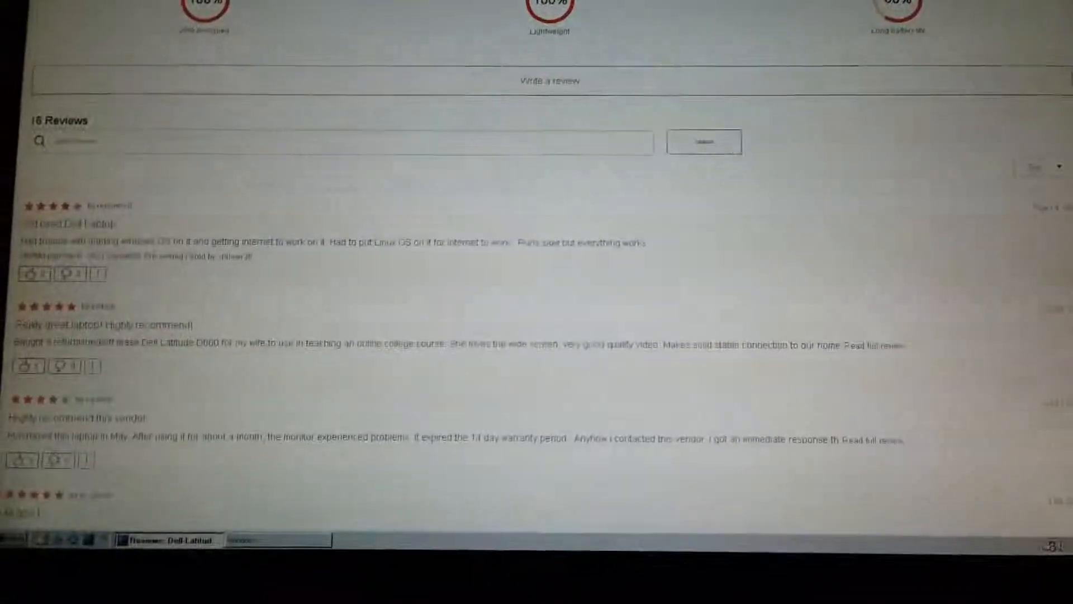